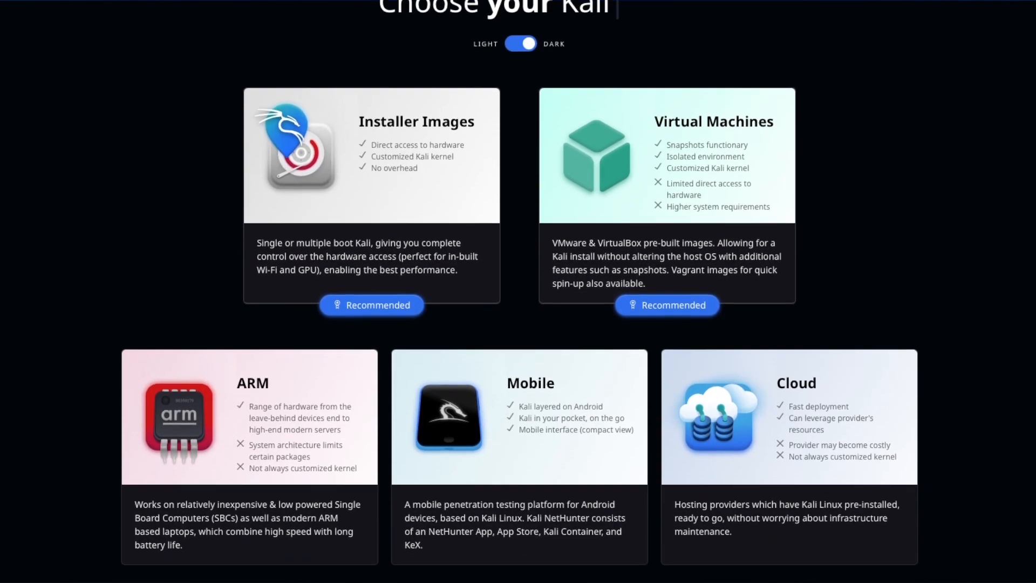
- Navigate from kali.org's Download page to the Pre-built Virtual Machines image listing
{"action": "scroll", "scroll_direction": "down", "scroll_amount": 3}
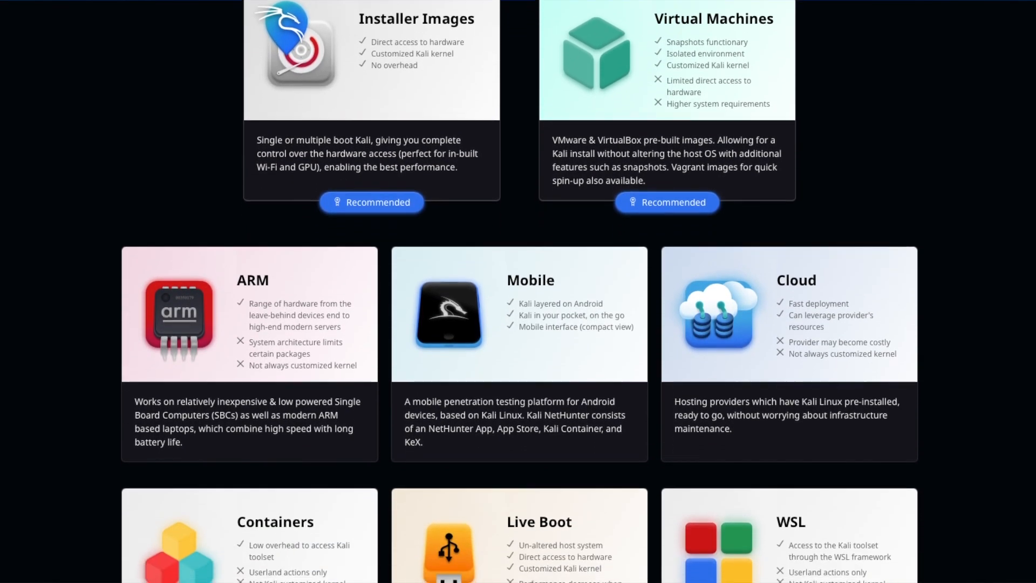
{"action": "scroll", "scroll_direction": "down", "scroll_amount": 3}
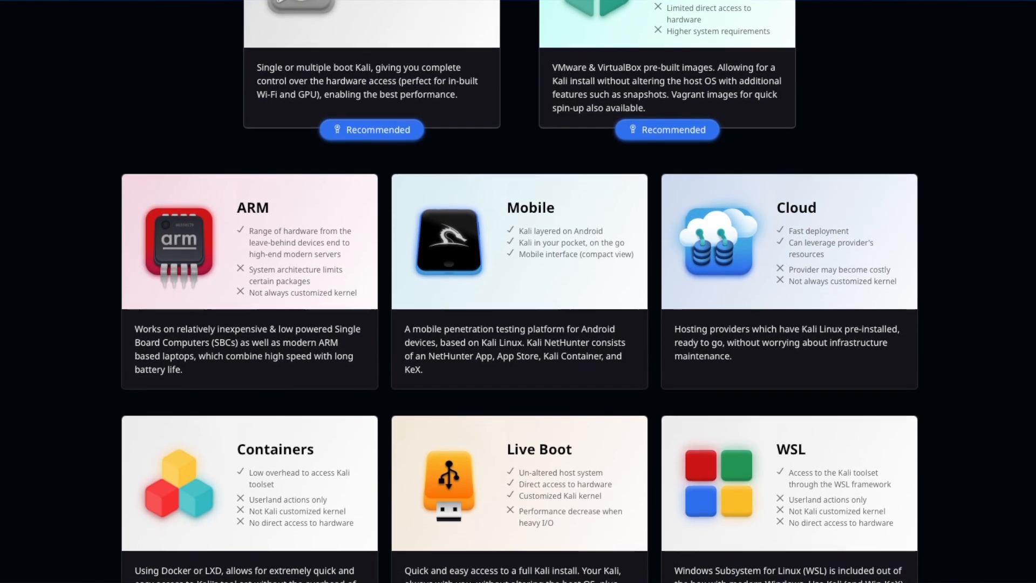
{"action": "scroll", "scroll_direction": "down", "scroll_amount": 3}
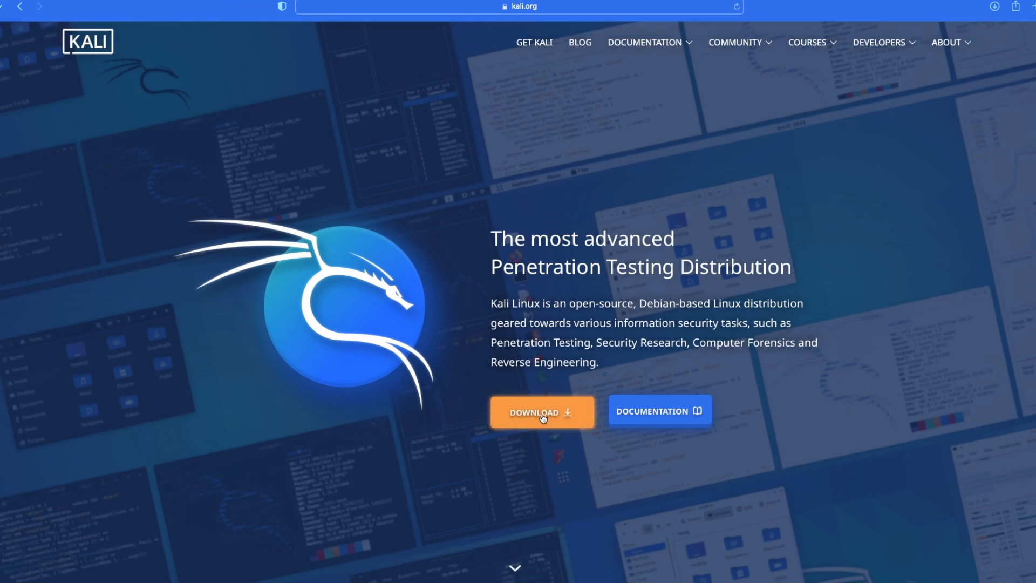
{"action": "left_click", "coordinate": [541, 411]}
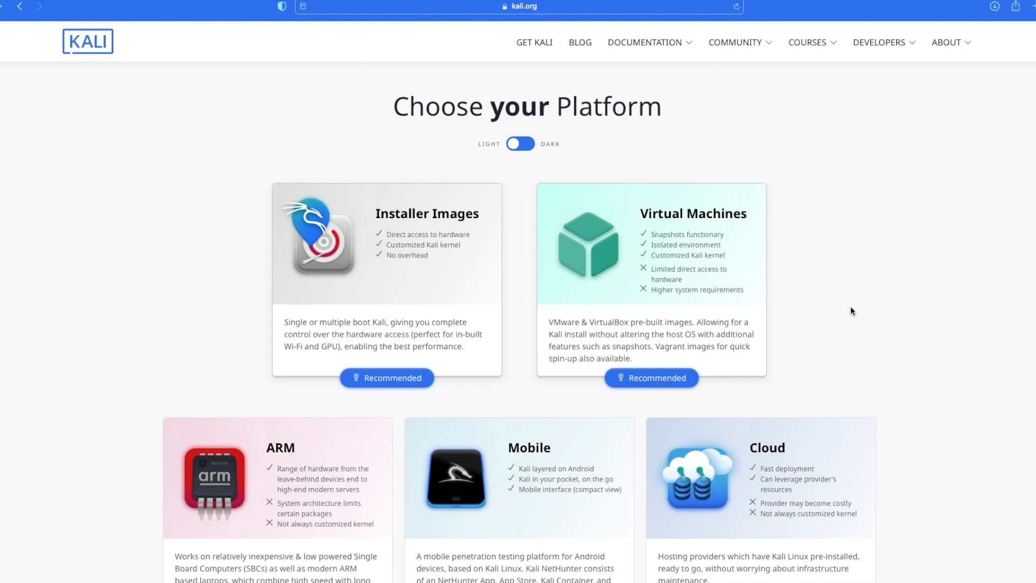
{"action": "left_click", "coordinate": [650, 378]}
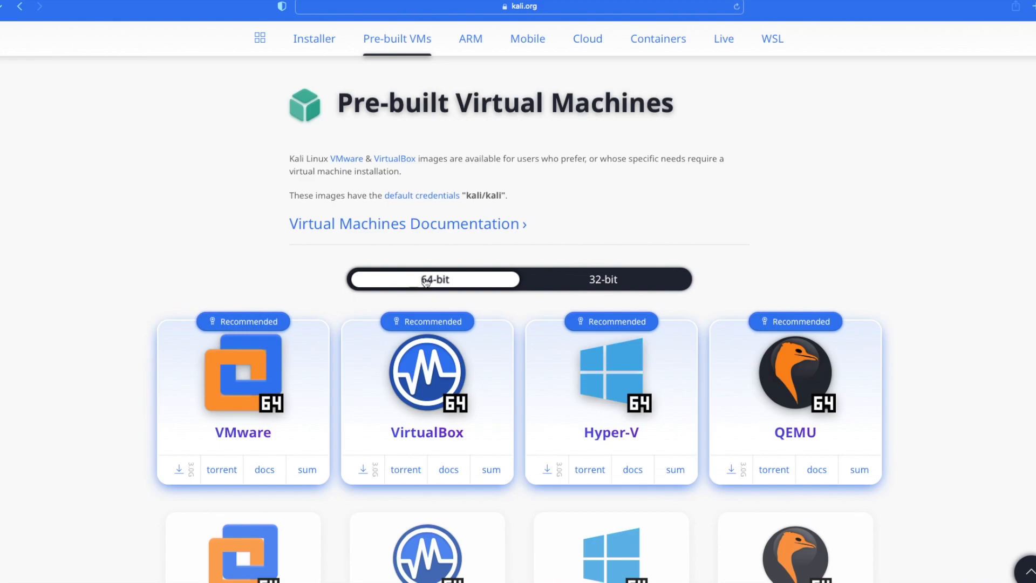
{"action": "mouse_move", "coordinate": [402, 288]}
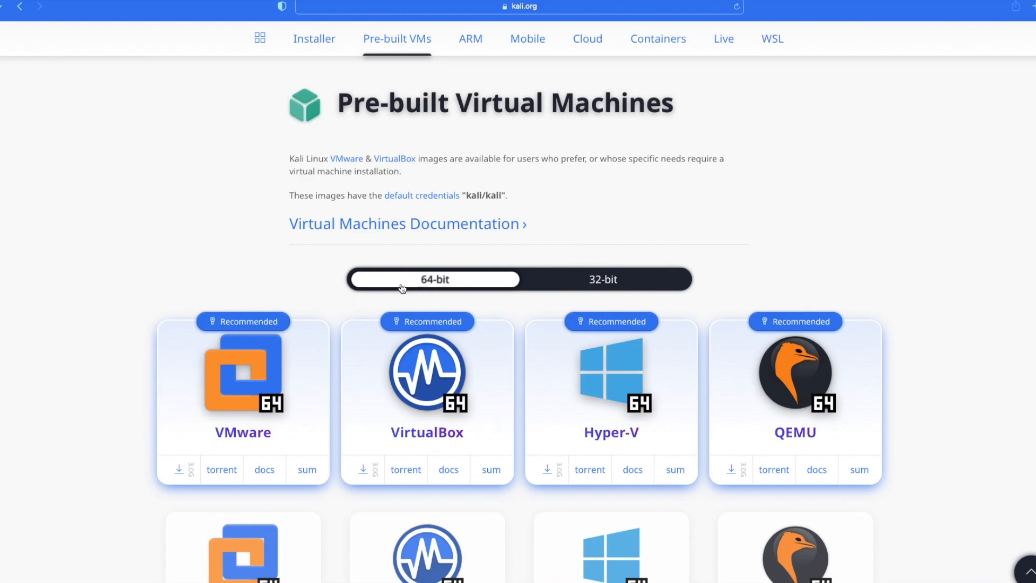
{"action": "mouse_move", "coordinate": [400, 414]}
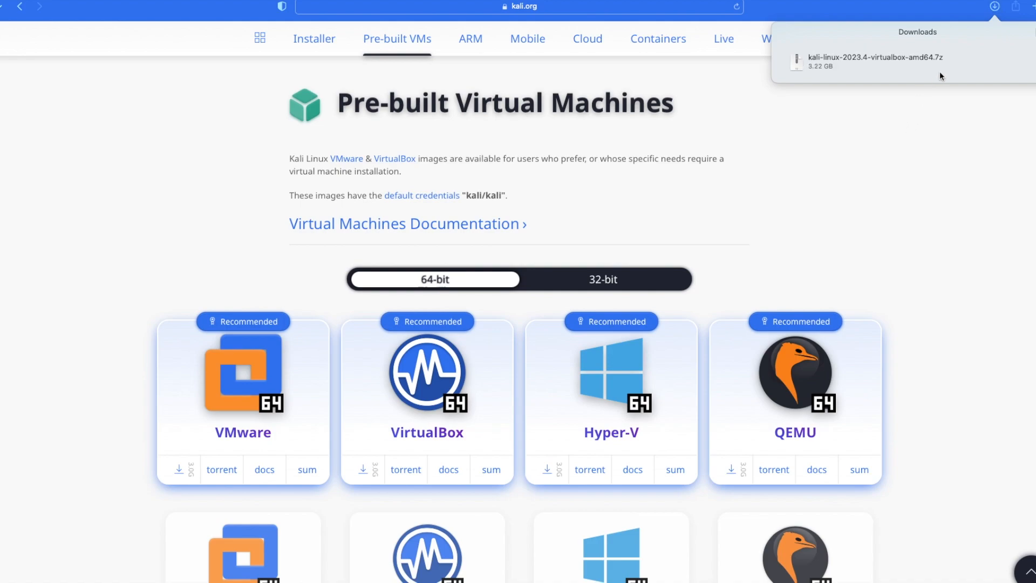
{"action": "mouse_move", "coordinate": [897, 137]}
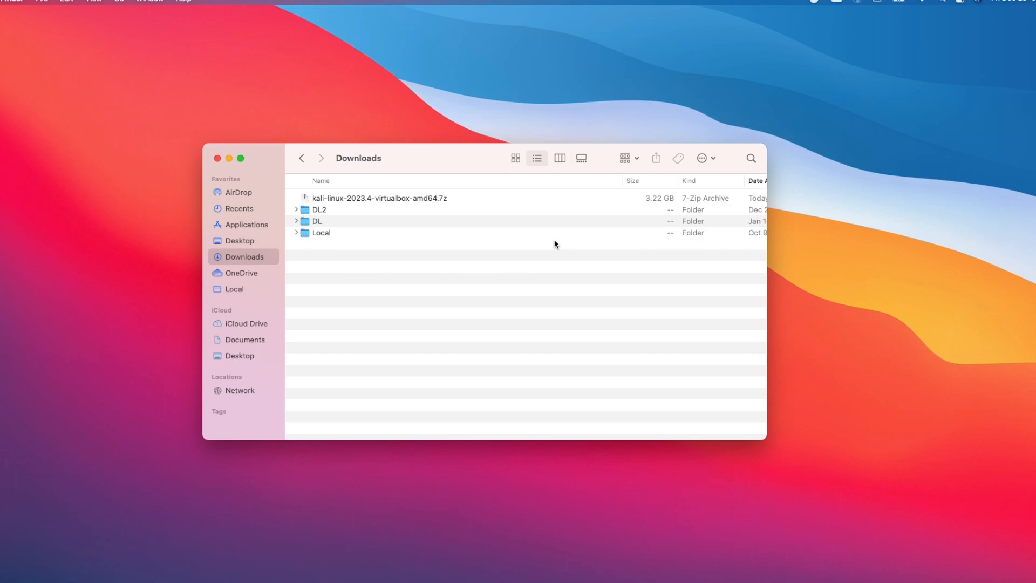
- Extract the Kali .7z archive in Downloads and locate its .vbox and .vdi files
{"action": "left_click", "coordinate": [380, 199]}
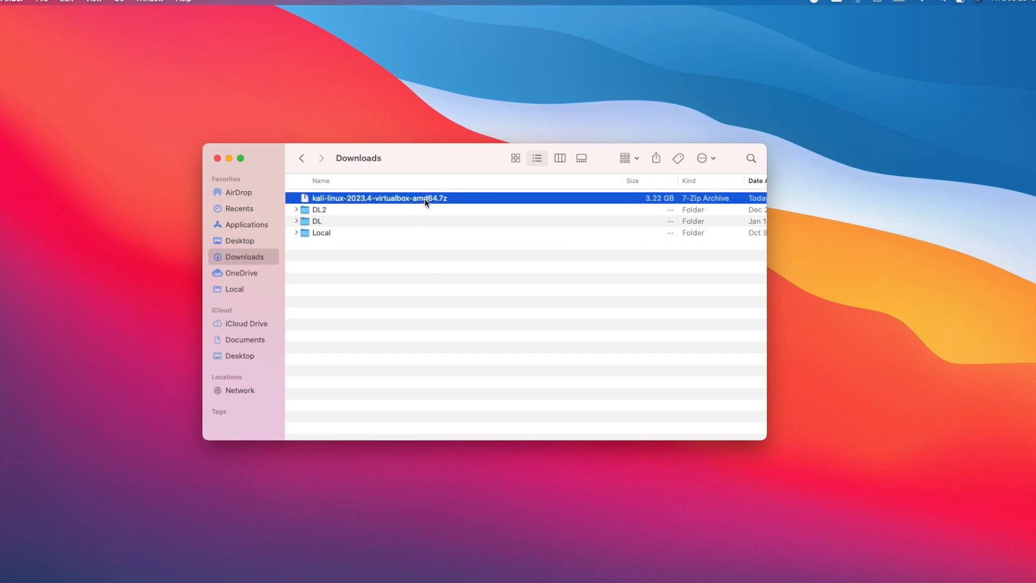
{"action": "double_click", "coordinate": [374, 197]}
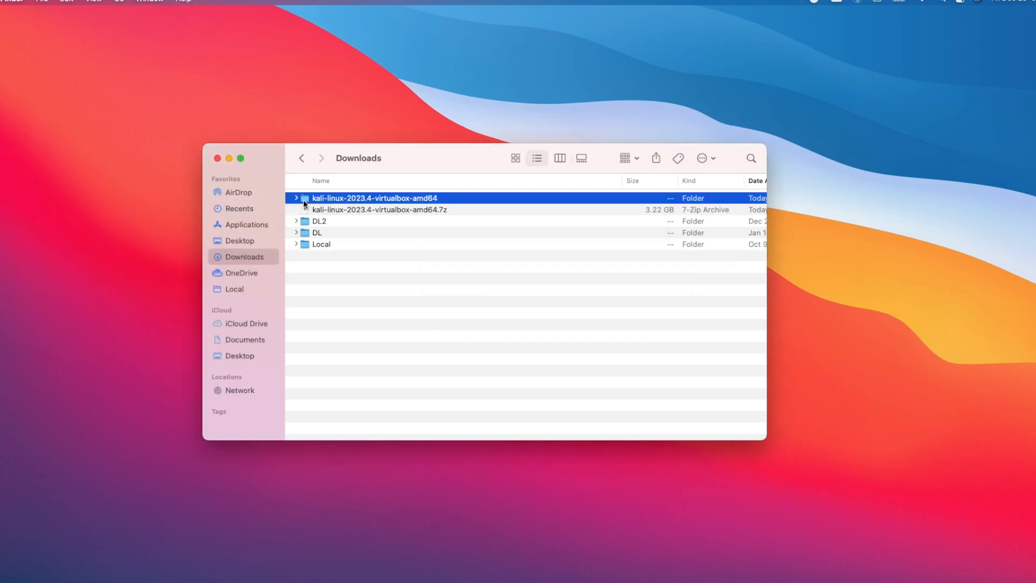
{"action": "left_click", "coordinate": [296, 197]}
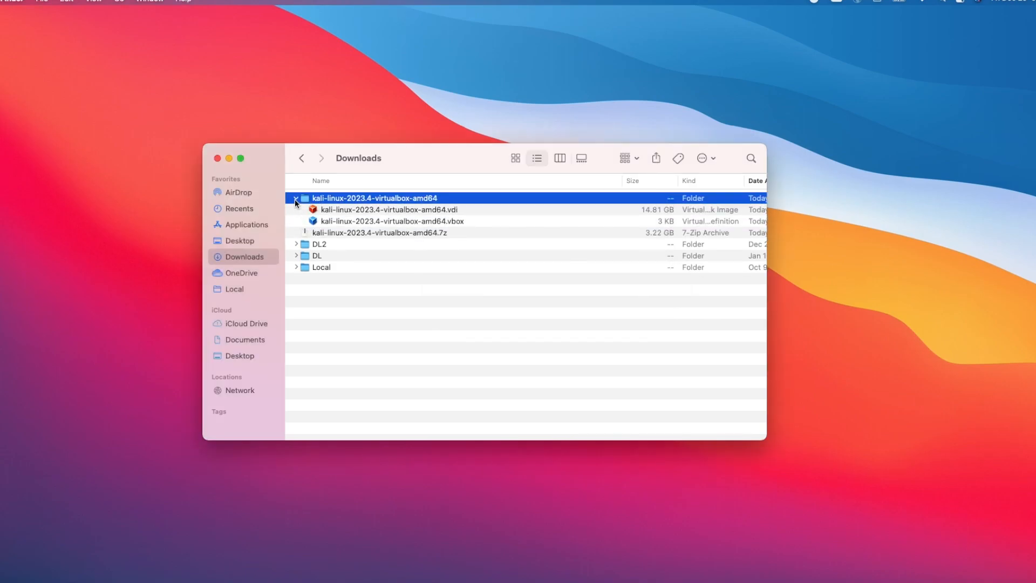
{"action": "left_click", "coordinate": [392, 221]}
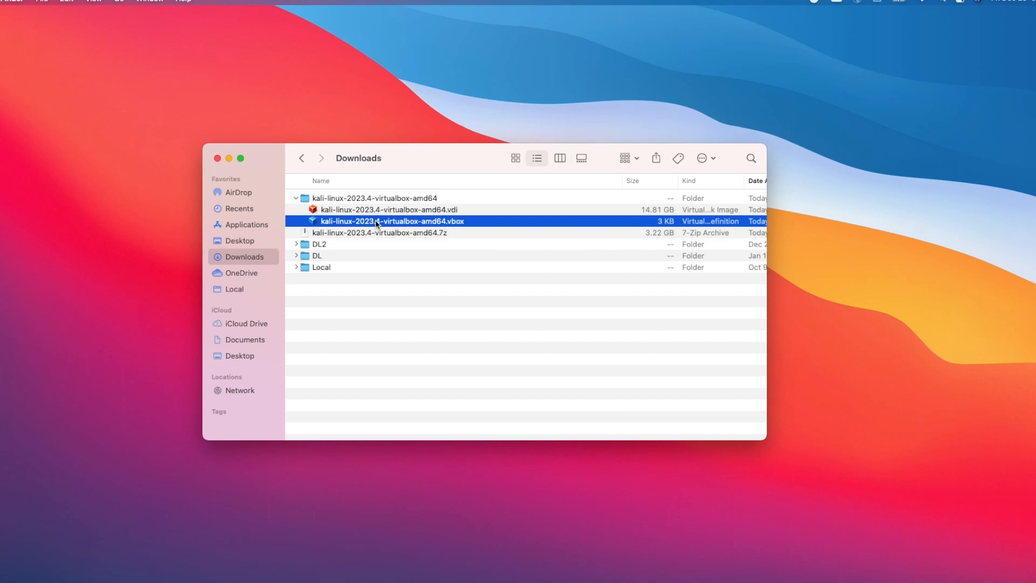
{"action": "left_click", "coordinate": [390, 210]}
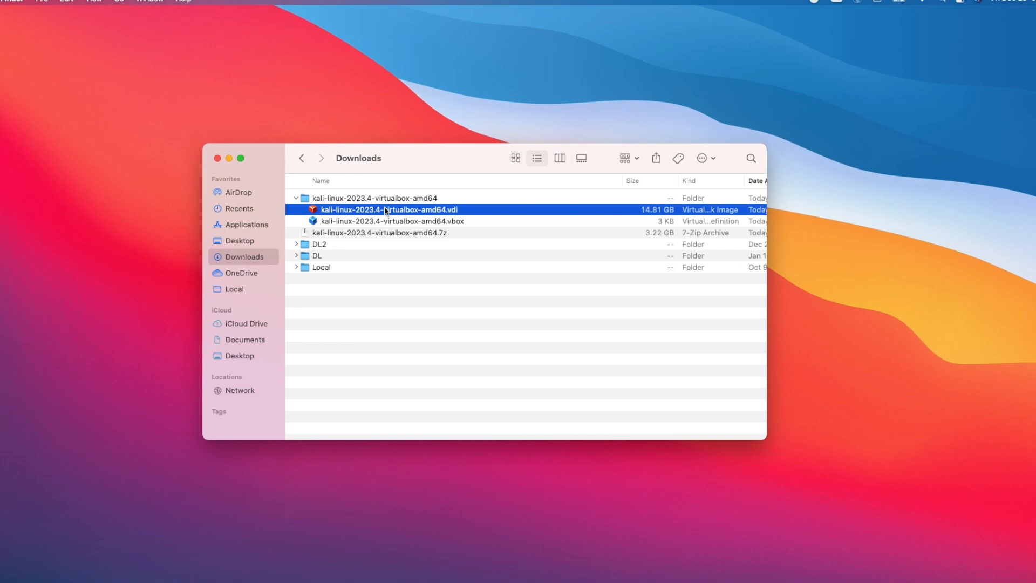
{"action": "mouse_move", "coordinate": [141, 245]}
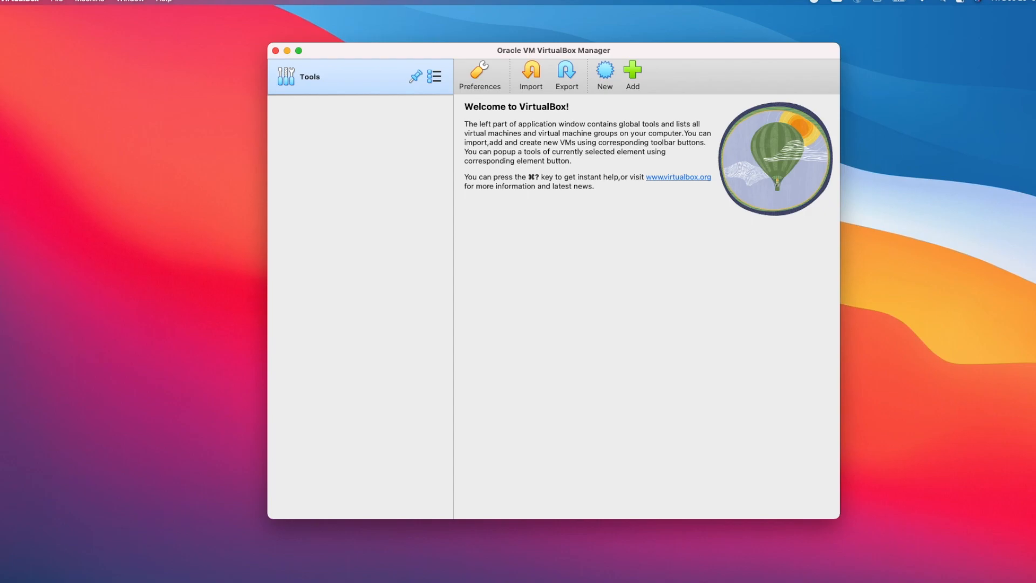
{"action": "mouse_move", "coordinate": [227, 173]}
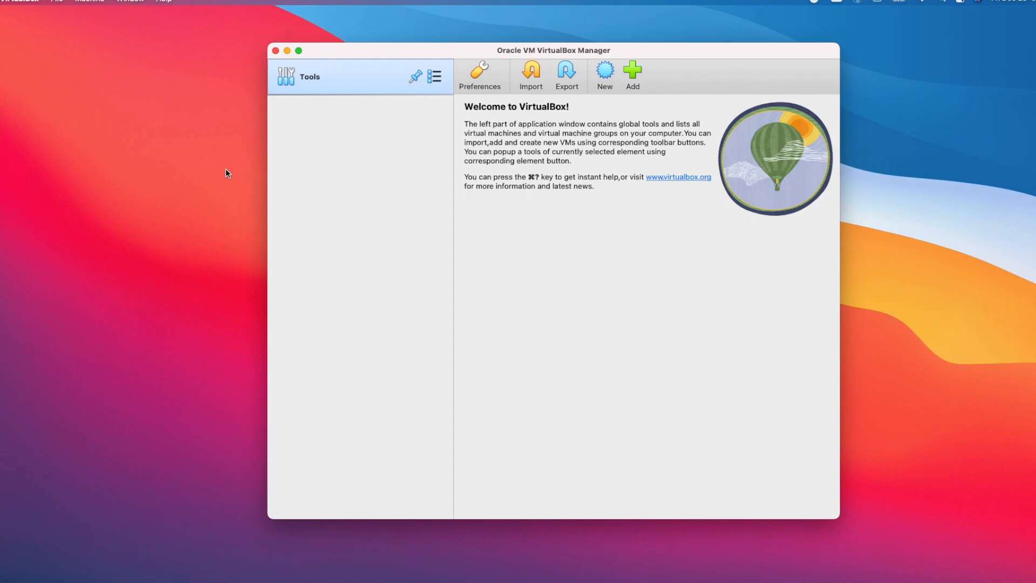
{"action": "mouse_move", "coordinate": [347, 87]}
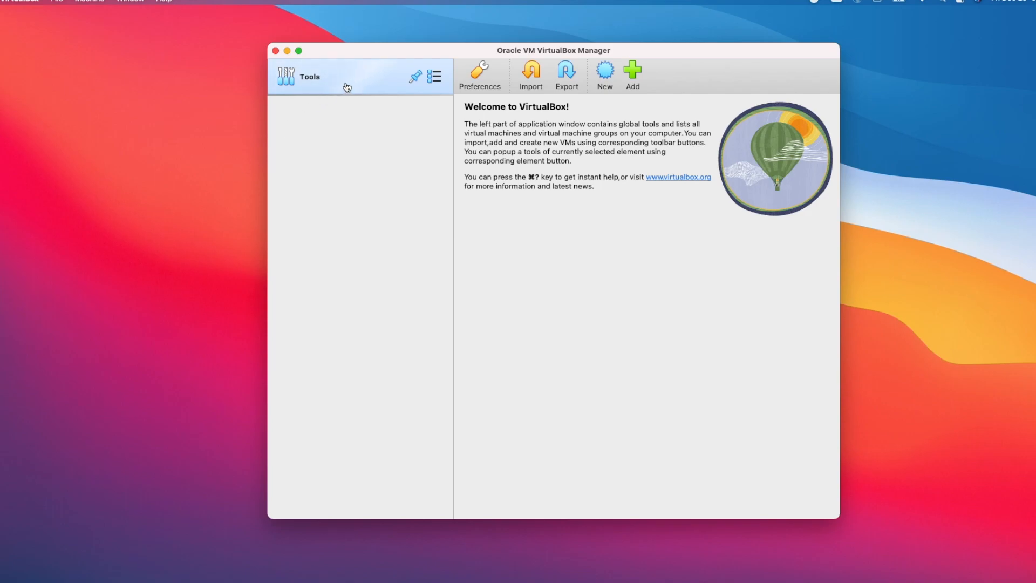
{"action": "mouse_move", "coordinate": [355, 86]}
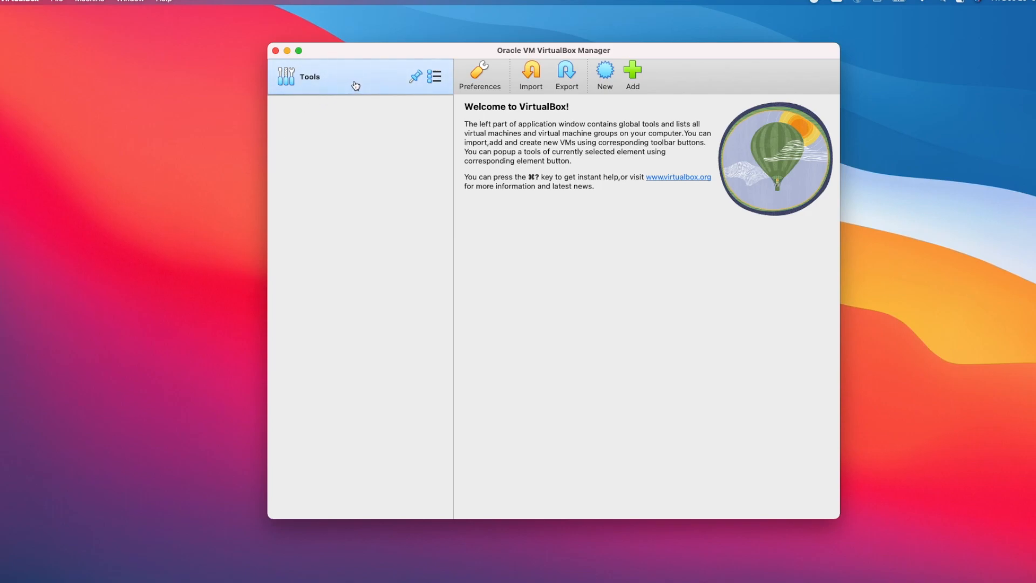
{"action": "mouse_move", "coordinate": [364, 88]}
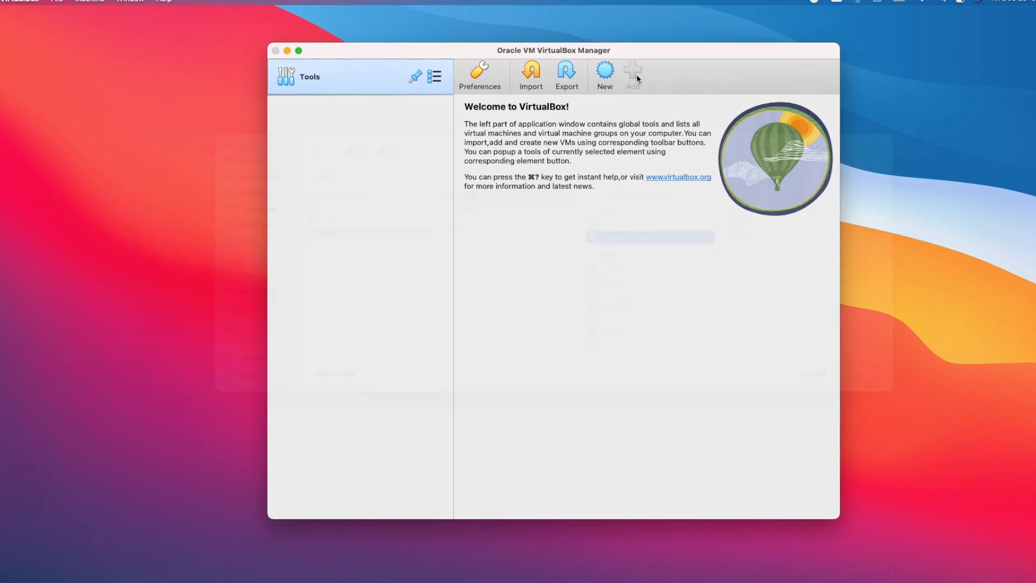
- Add the existing machine from Downloads/kali-linux-2023.4-virtualbox-amd64 via its .vbox file
{"action": "left_click", "coordinate": [632, 72]}
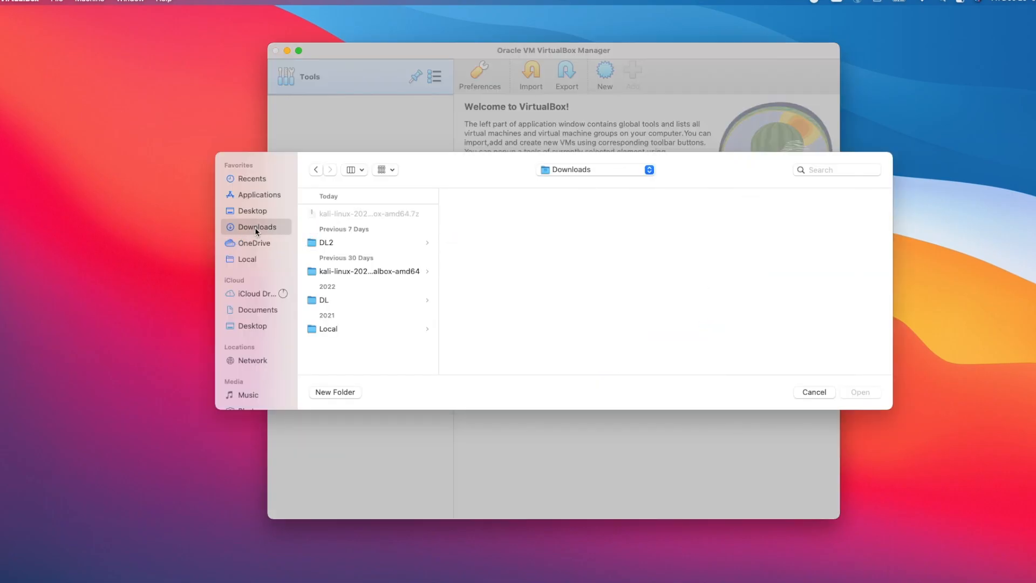
{"action": "left_click", "coordinate": [367, 271]}
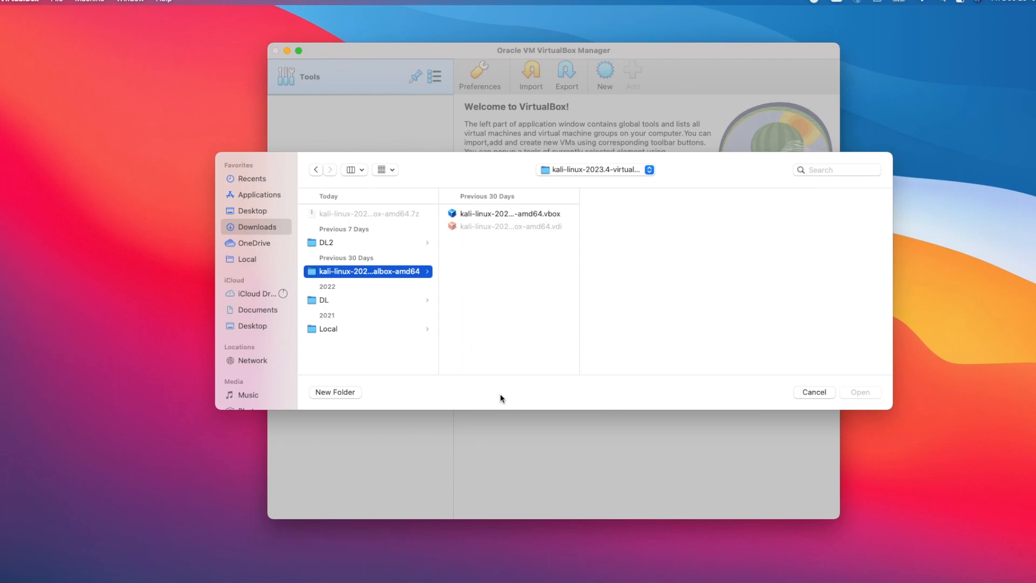
{"action": "left_click", "coordinate": [508, 214]}
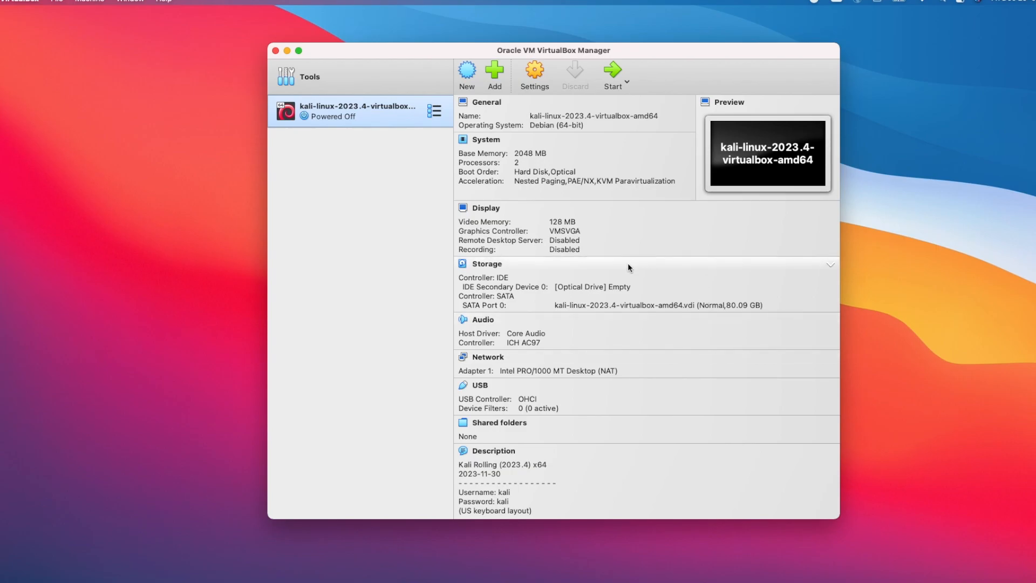
- Change the machine's name to kali-linux-2023.4 in General > Basic settings and confirm
{"action": "scroll", "scroll_direction": "down", "scroll_amount": 3}
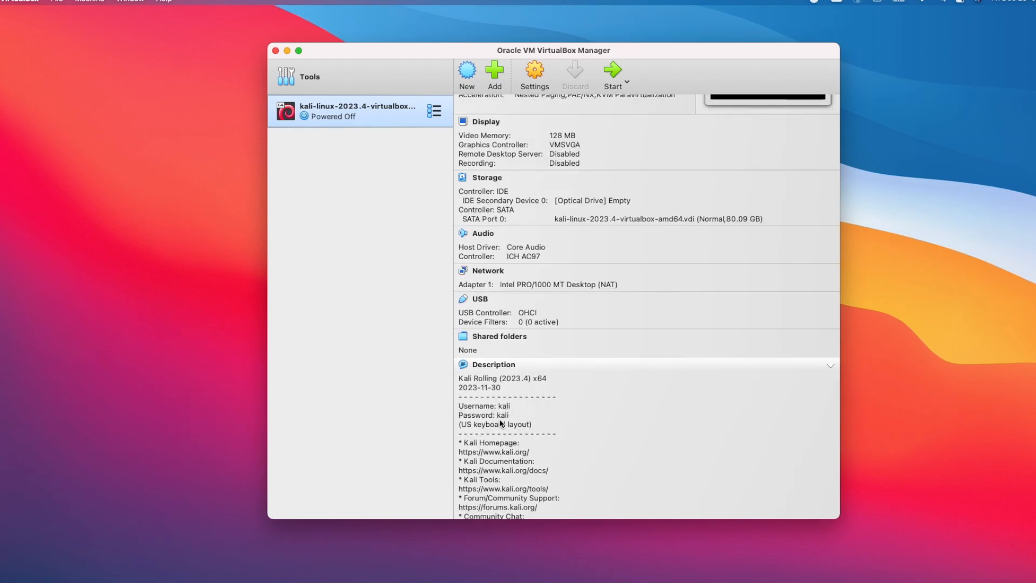
{"action": "scroll", "scroll_direction": "up", "scroll_amount": 3}
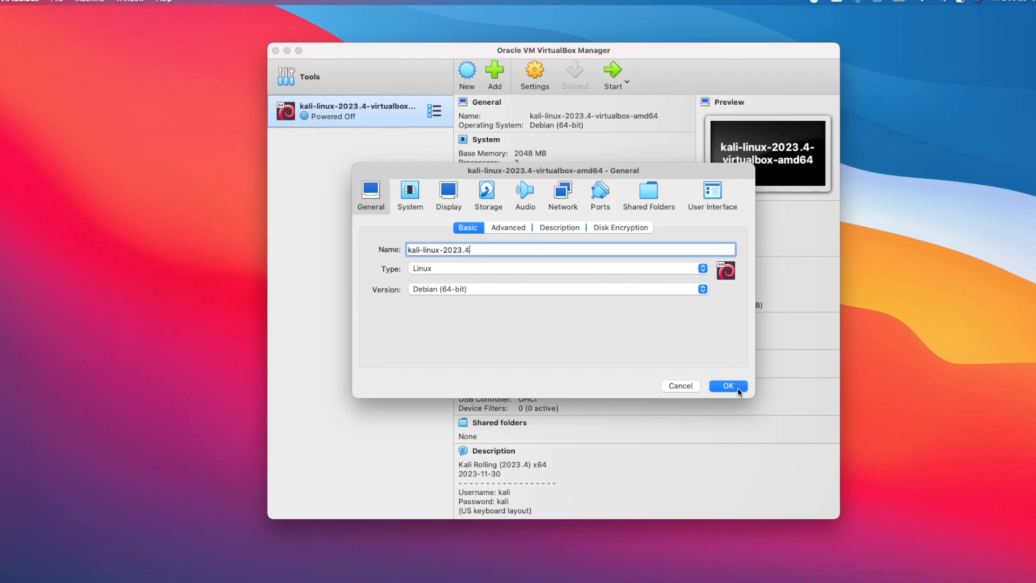
{"action": "left_click", "coordinate": [728, 386]}
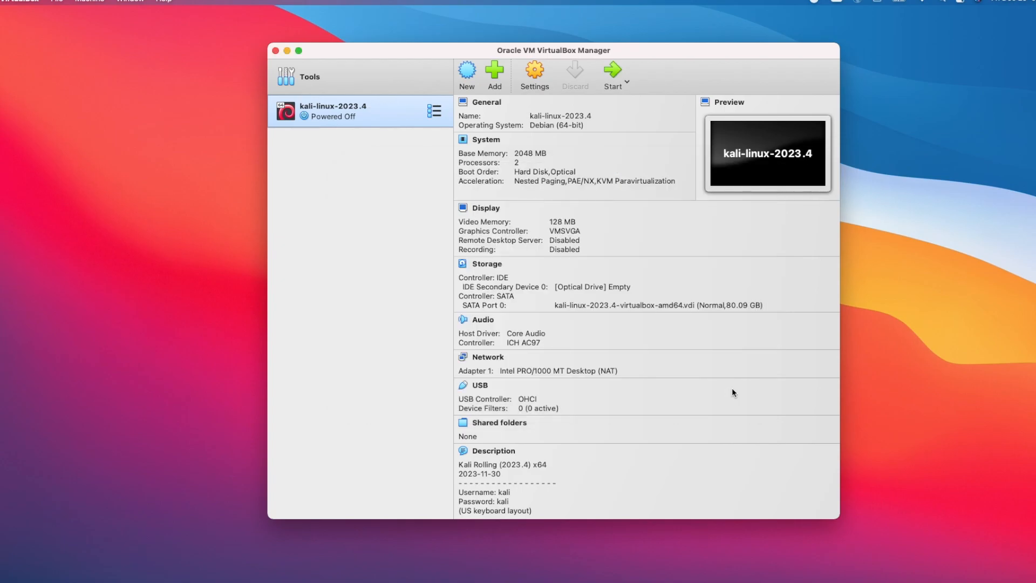
{"action": "mouse_move", "coordinate": [359, 251]}
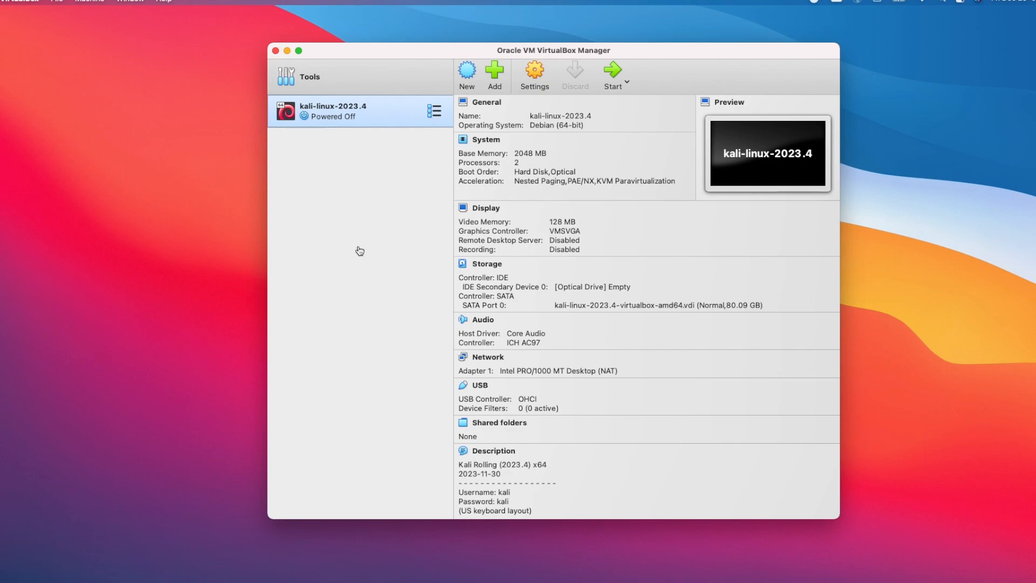
{"action": "mouse_move", "coordinate": [392, 260]}
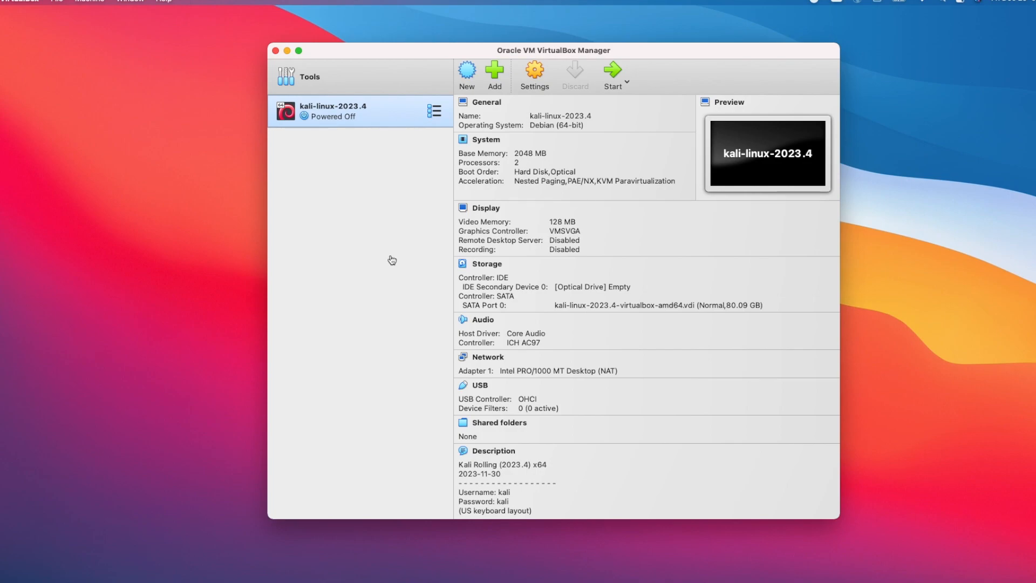
{"action": "mouse_move", "coordinate": [384, 123]}
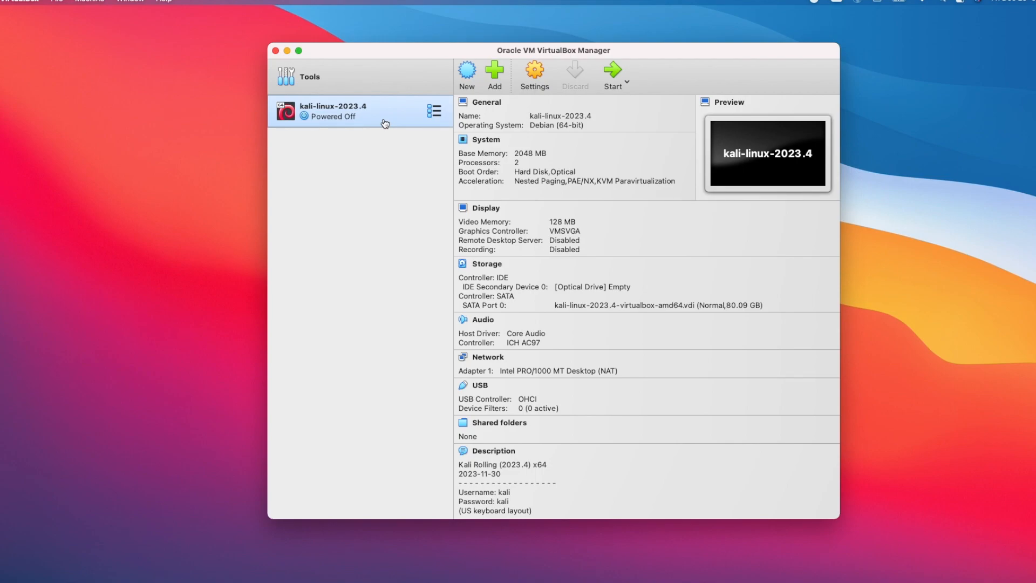
{"action": "left_click", "coordinate": [608, 73]}
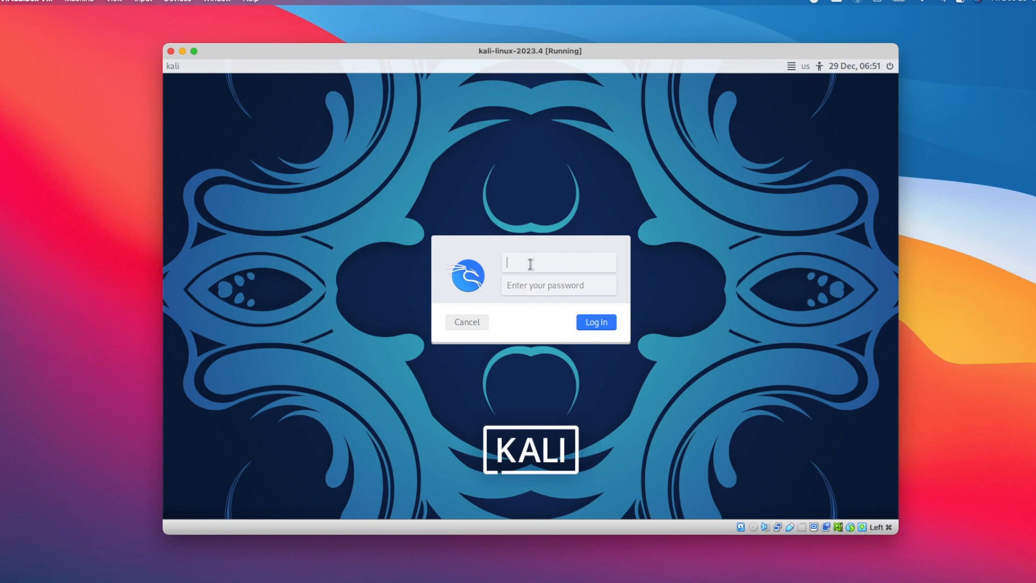
{"action": "type", "text": "kali"}
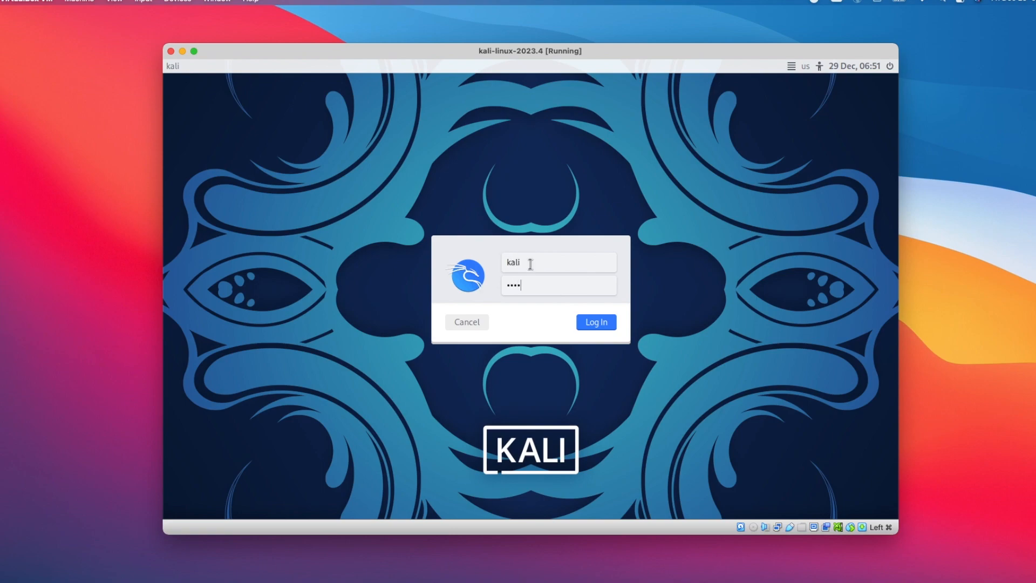
{"action": "left_click", "coordinate": [594, 322]}
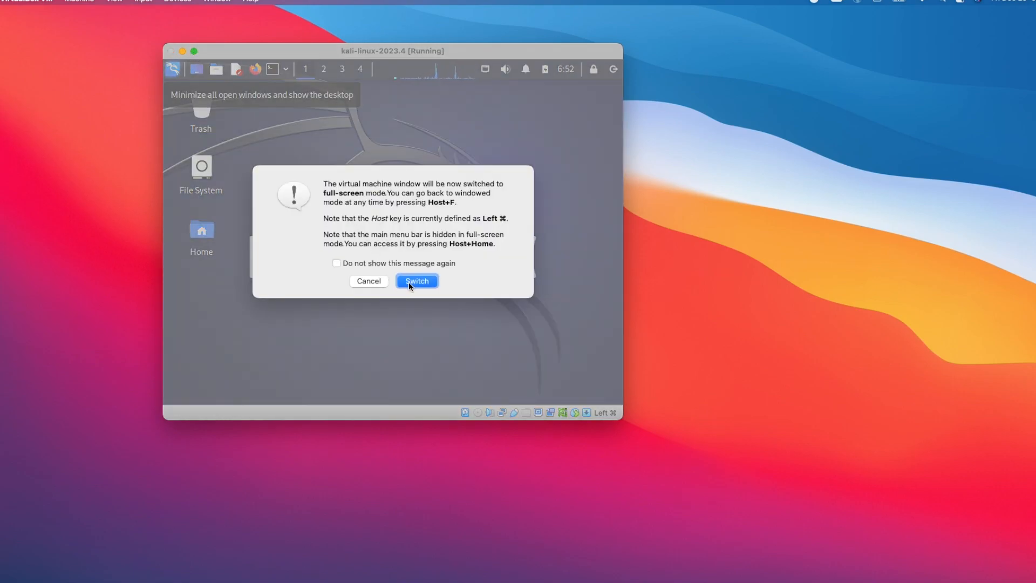
- Accept the full-screen switch for the Kali VM and bring up a terminal
{"action": "left_click", "coordinate": [416, 280]}
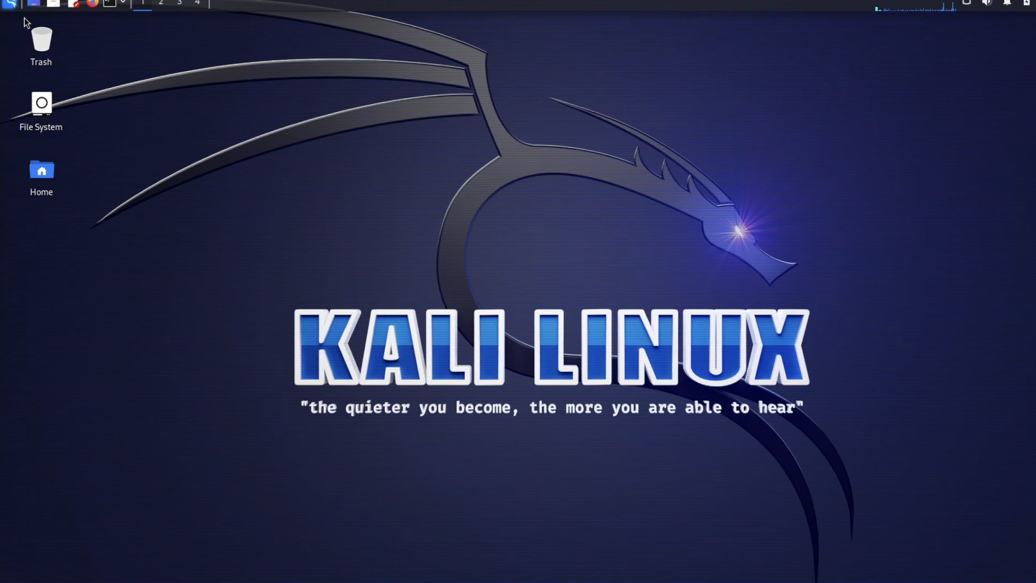
{"action": "left_click", "coordinate": [6, 3]}
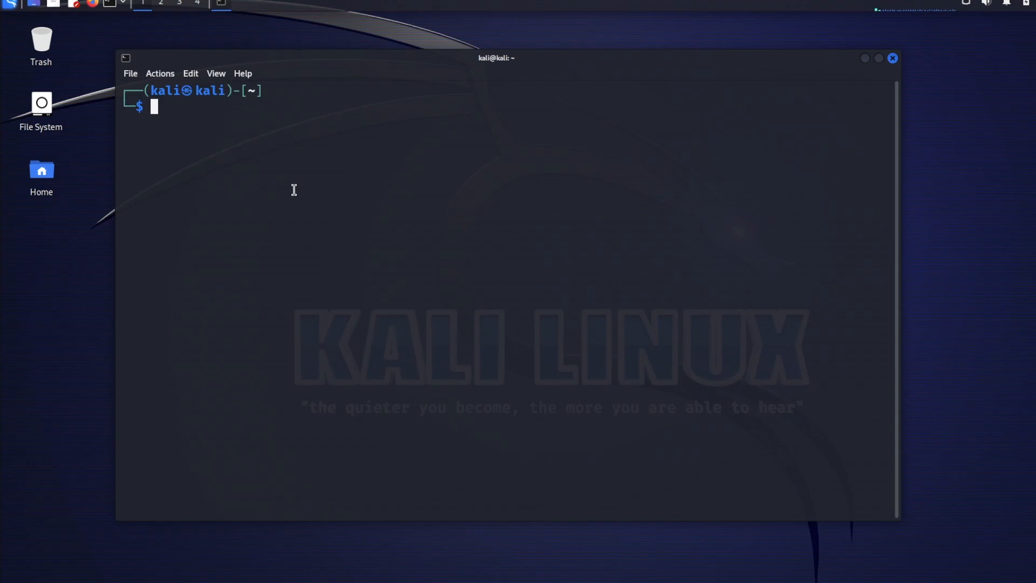
- Run ifconfig and ip address, highlighting eth0's 10.0.2.15 address in each output
{"action": "type", "text": "ifconfig"}
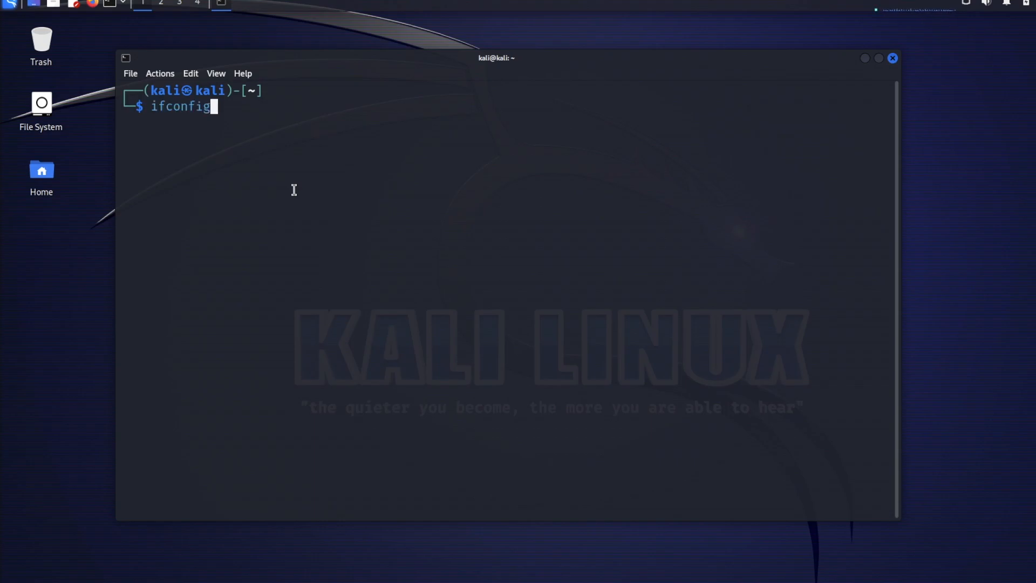
{"action": "key", "text": "Return"}
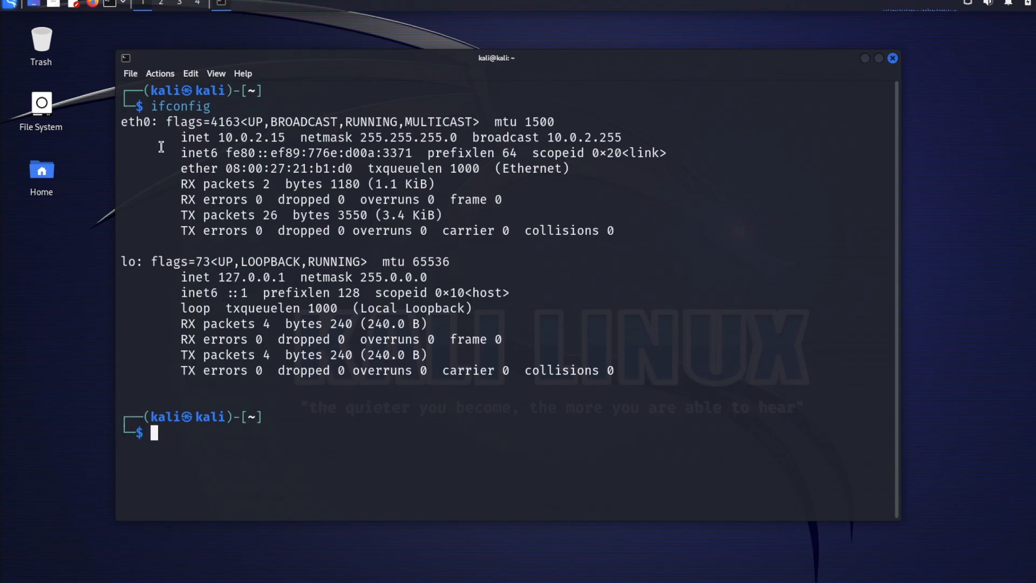
{"action": "mouse_move", "coordinate": [204, 143]}
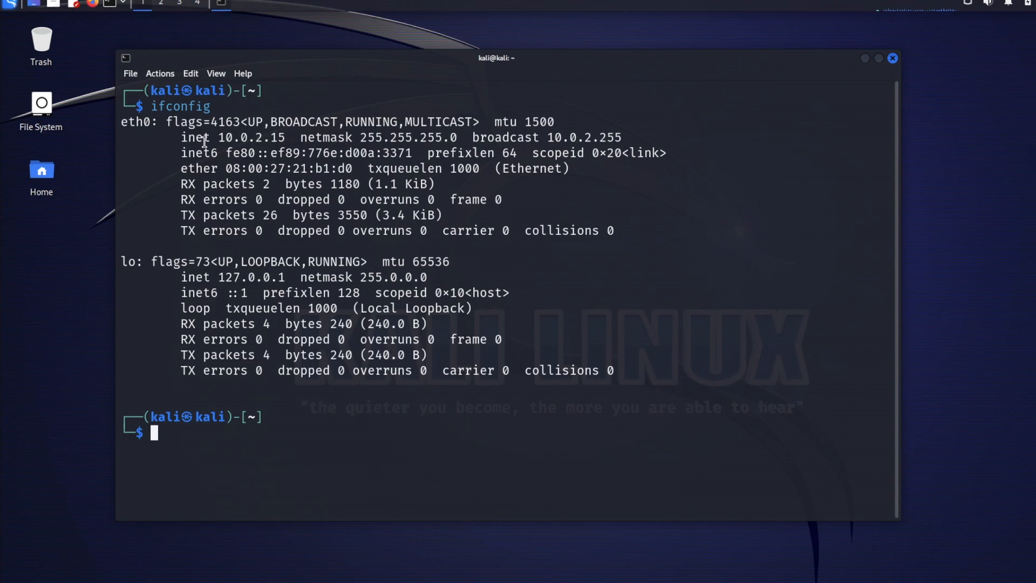
{"action": "double_click", "coordinate": [237, 137]}
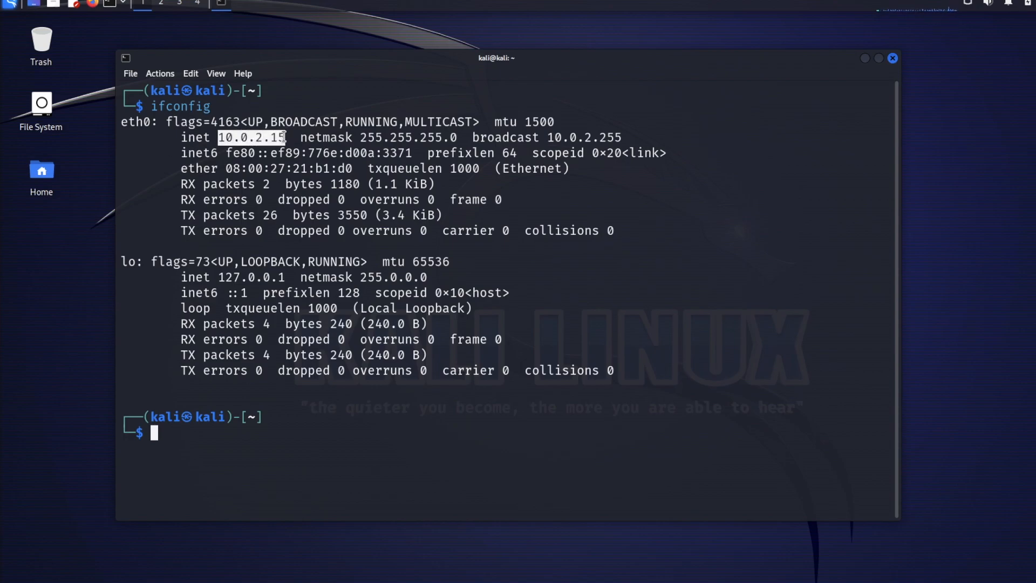
{"action": "type", "text": "ip address"}
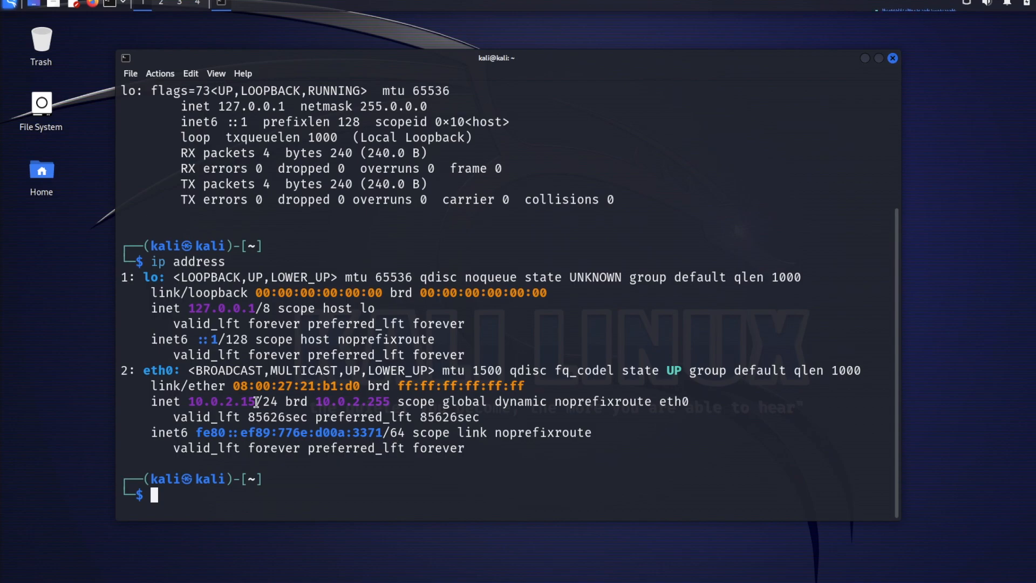
{"action": "double_click", "coordinate": [221, 401]}
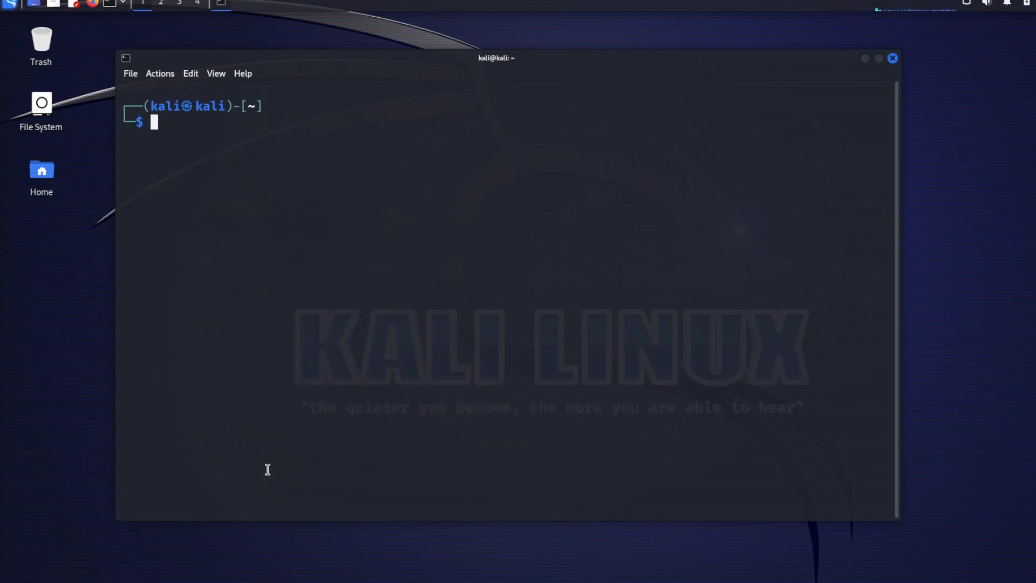
- Run ping google.com and stop it with Ctrl+C after replies arrive with 0% loss
{"action": "type", "text": "ping google.com"}
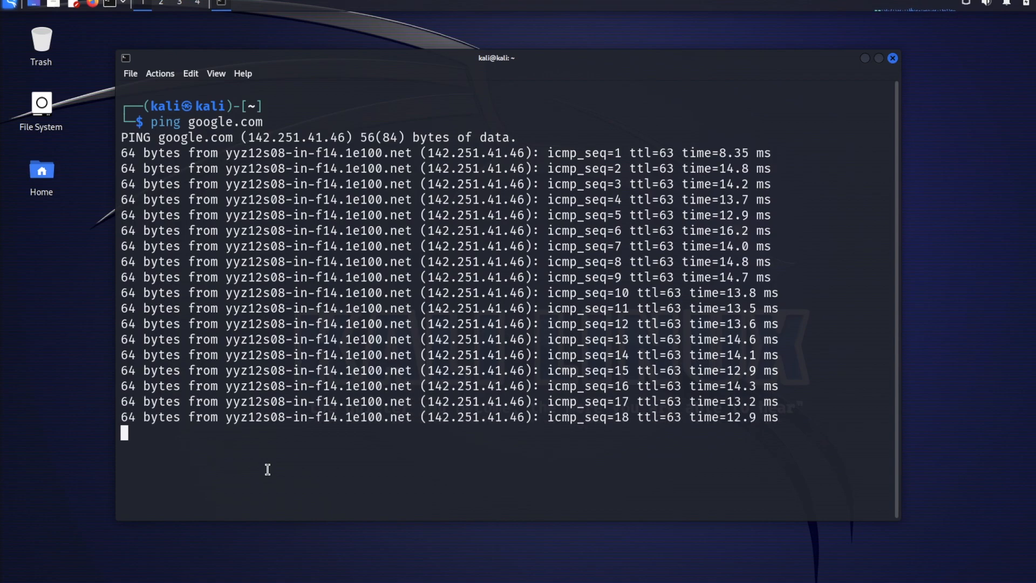
{"action": "key", "text": "ctrl+c"}
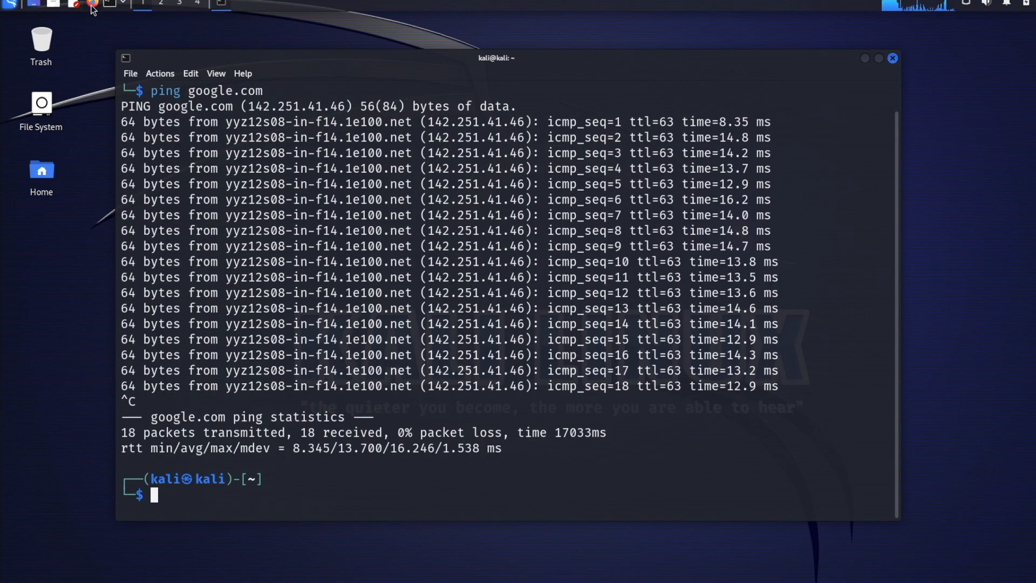
- Launch Firefox to the Kali homepage, then close it and the terminal window
{"action": "left_click", "coordinate": [92, 4]}
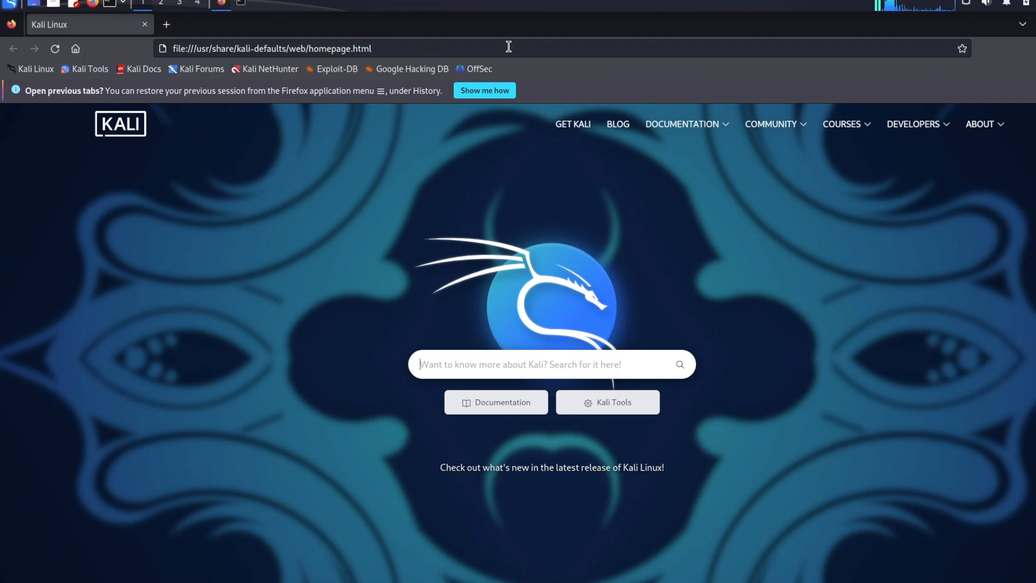
{"action": "type", "text": "google.com"}
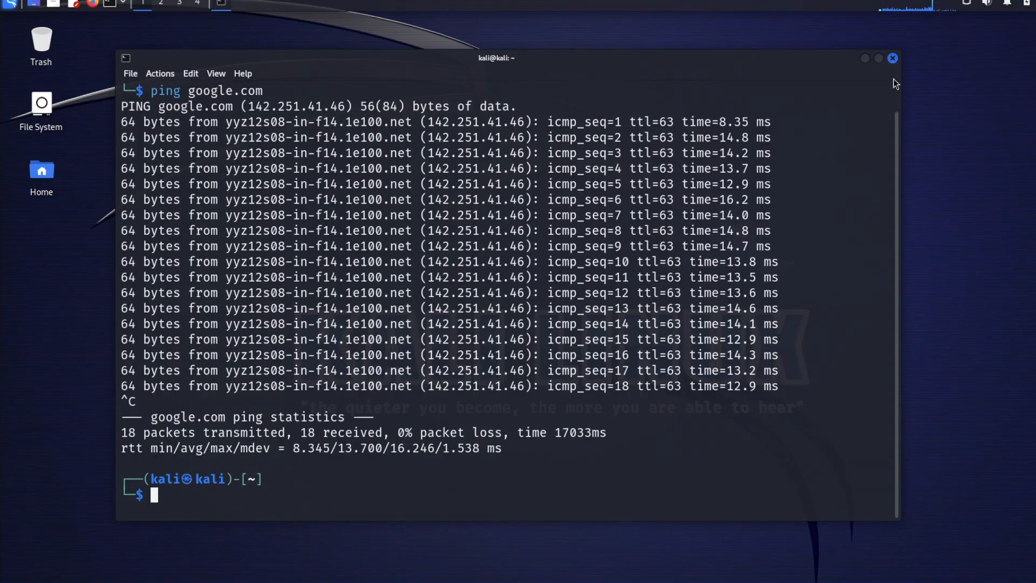
{"action": "left_click", "coordinate": [892, 59]}
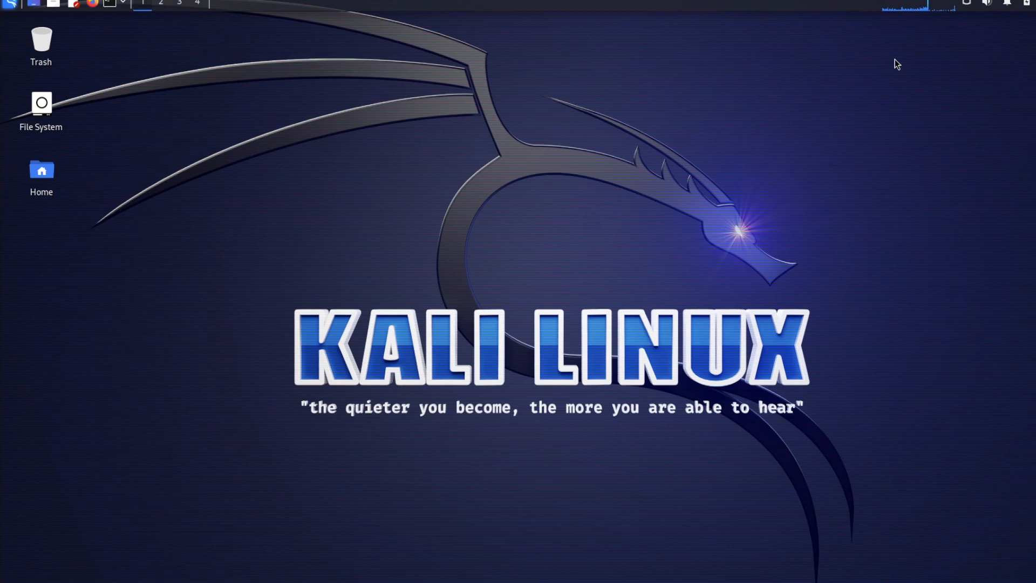